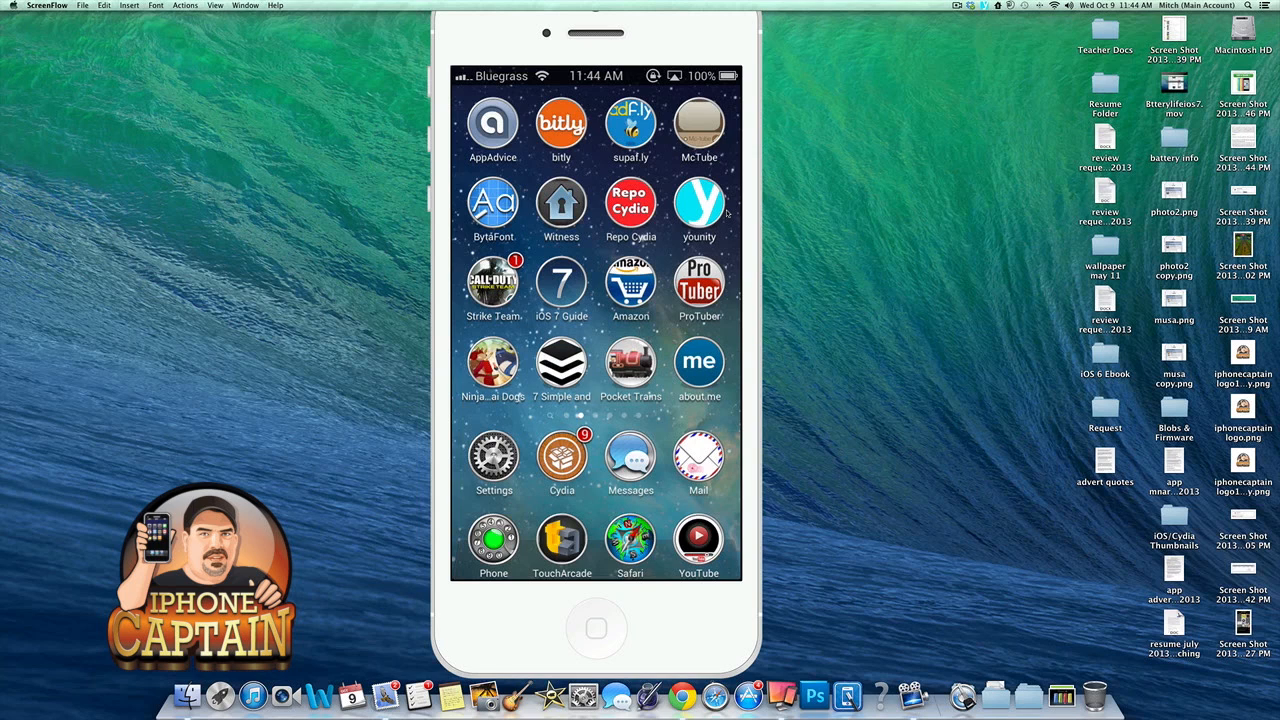
Launch Younity from the iPhone home screen onto its September 2013 video list.
{"action": "left_click", "coordinate": [700, 204]}
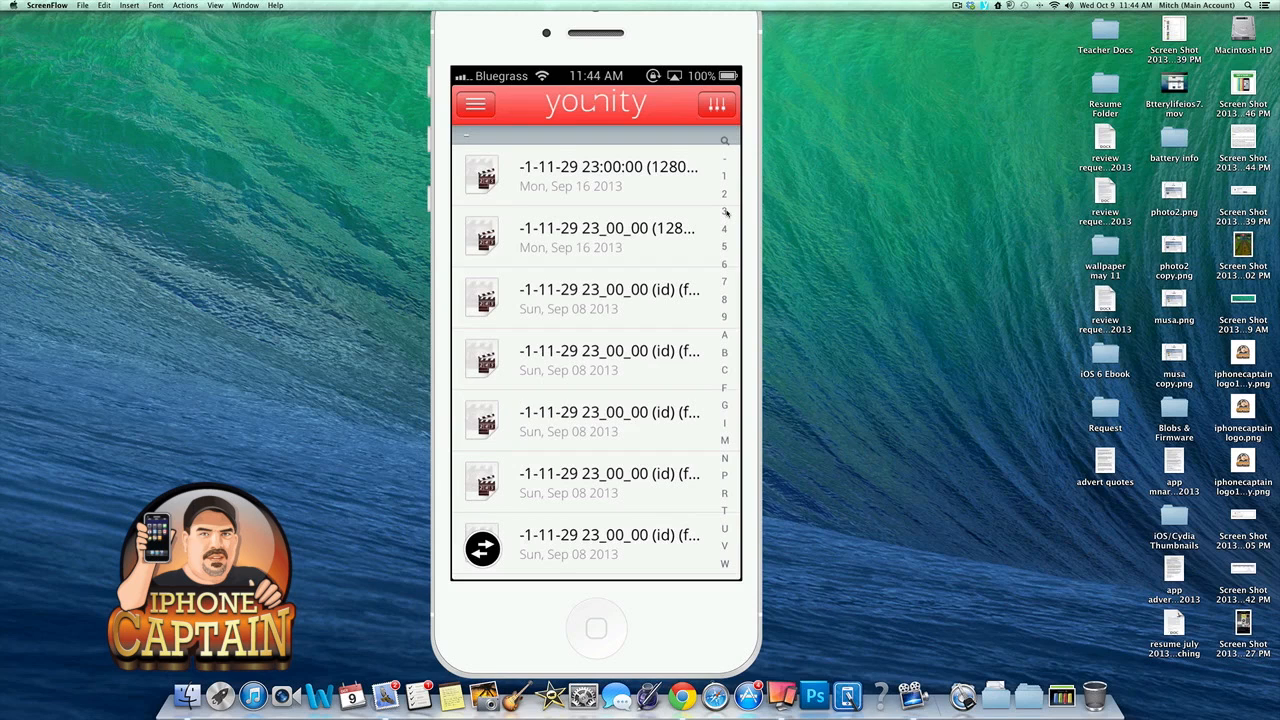
{"action": "left_click", "coordinate": [476, 104]}
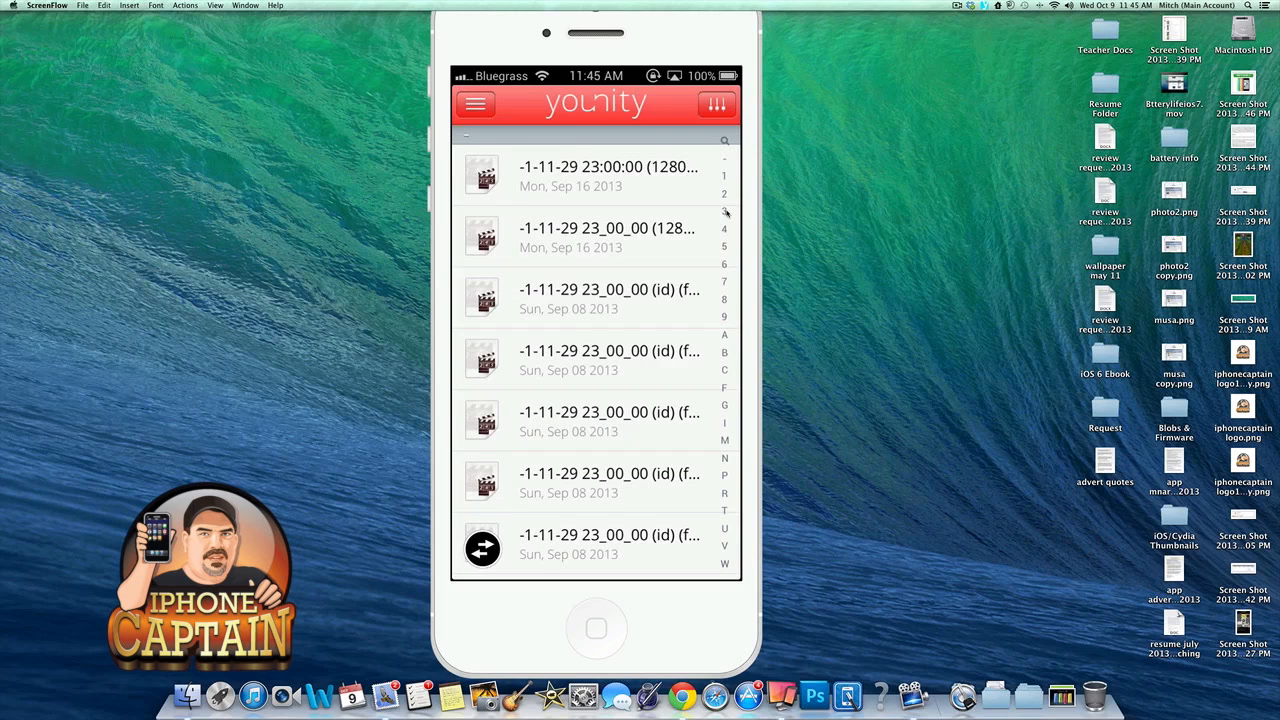
Switch via the side menu to Photos, listing the Mac's Desktop, Documents, Downloads and other folders.
{"action": "left_click", "coordinate": [476, 104]}
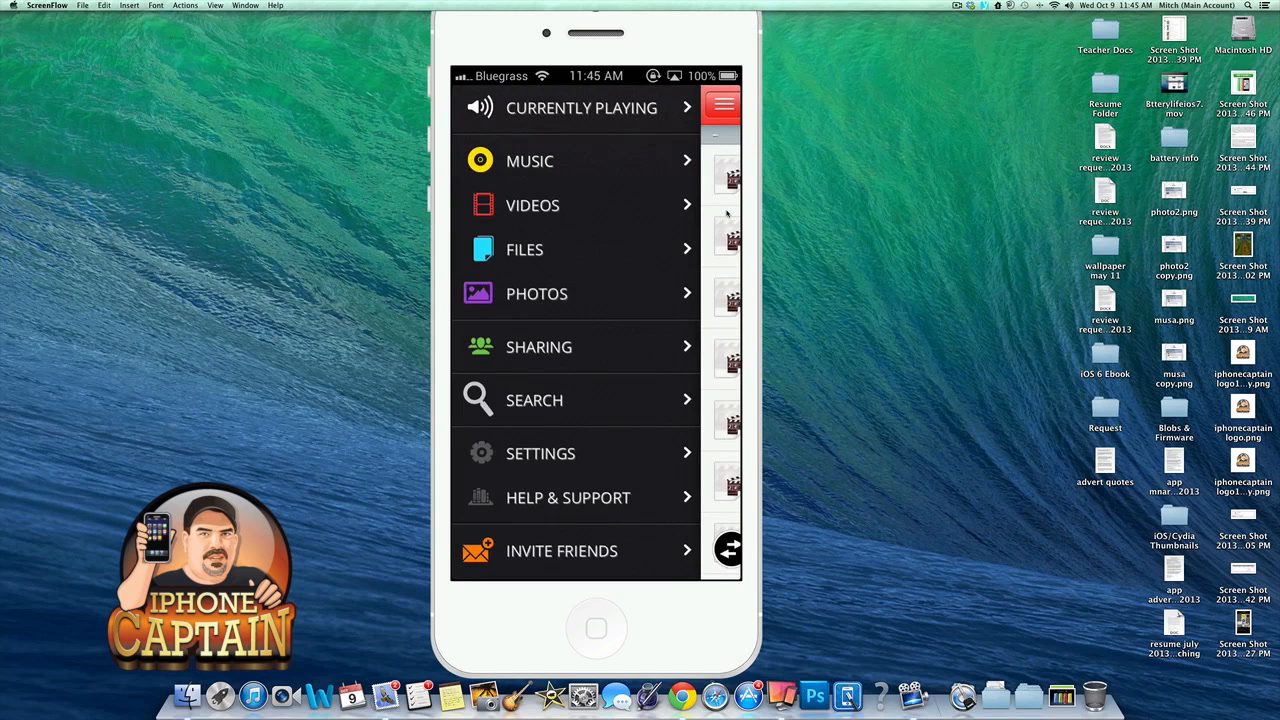
{"action": "left_click", "coordinate": [536, 292]}
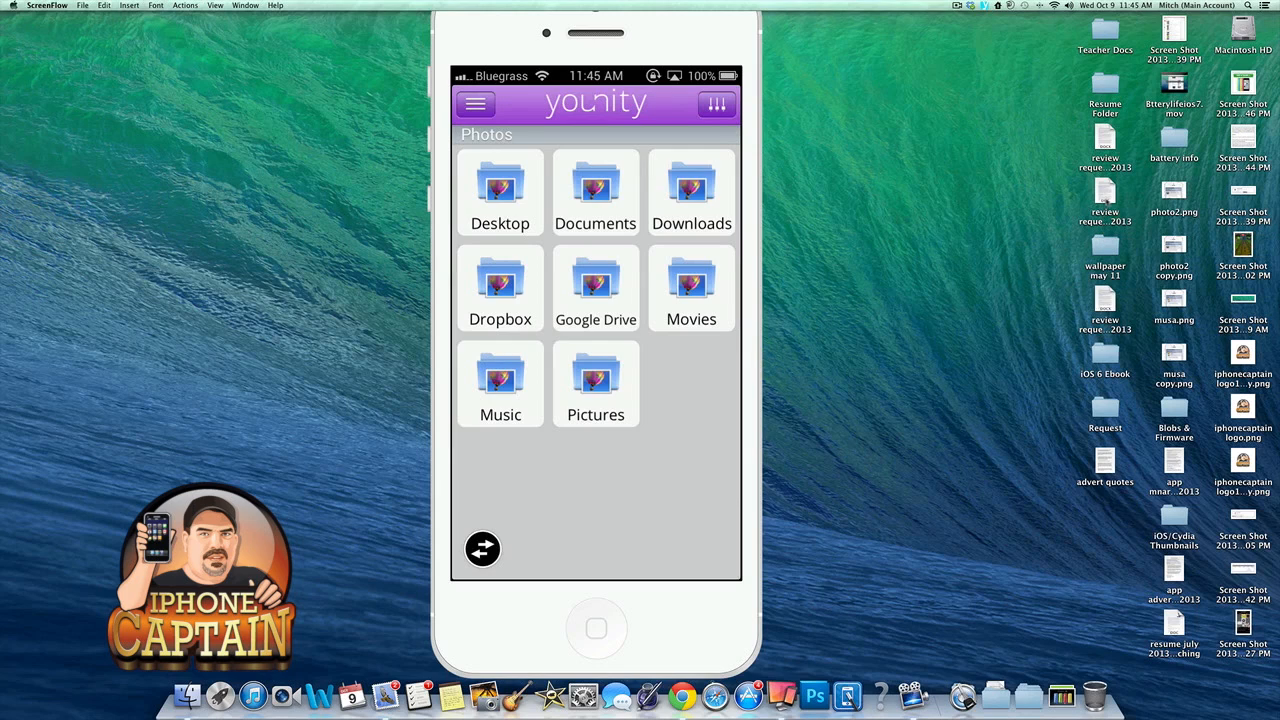
{"action": "mouse_move", "coordinate": [602, 302]}
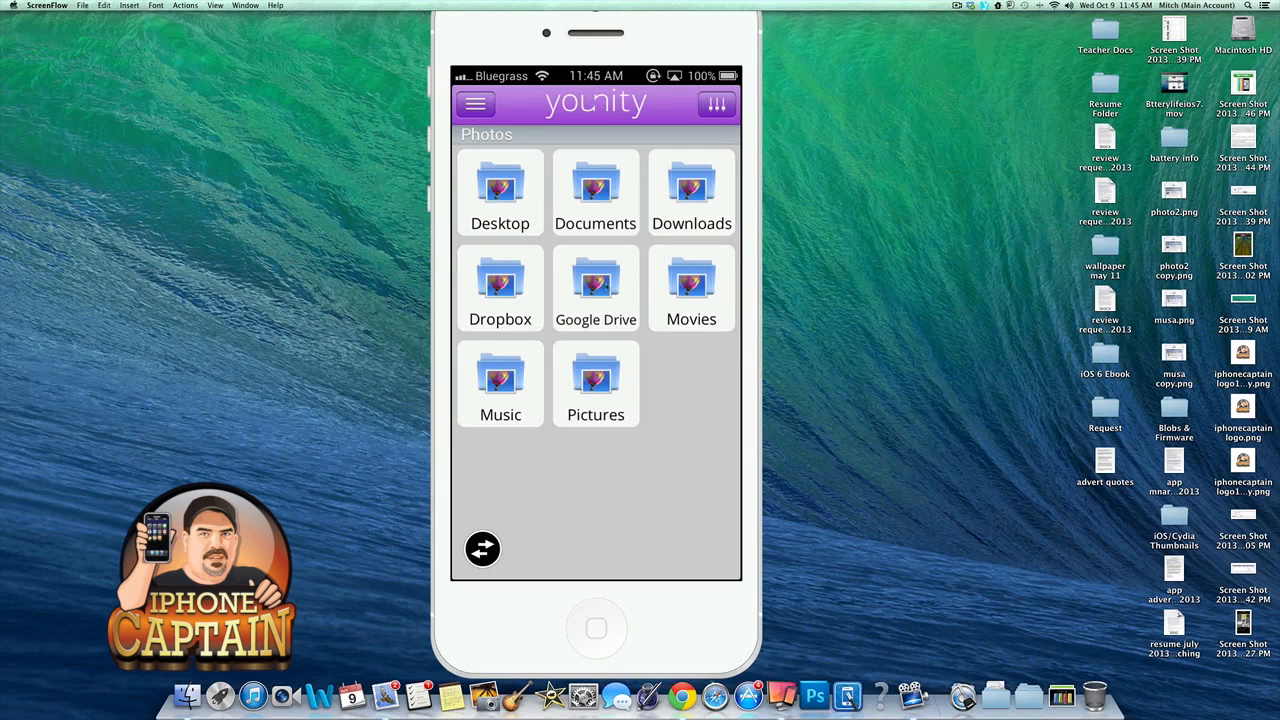
{"action": "mouse_move", "coordinate": [844, 468]}
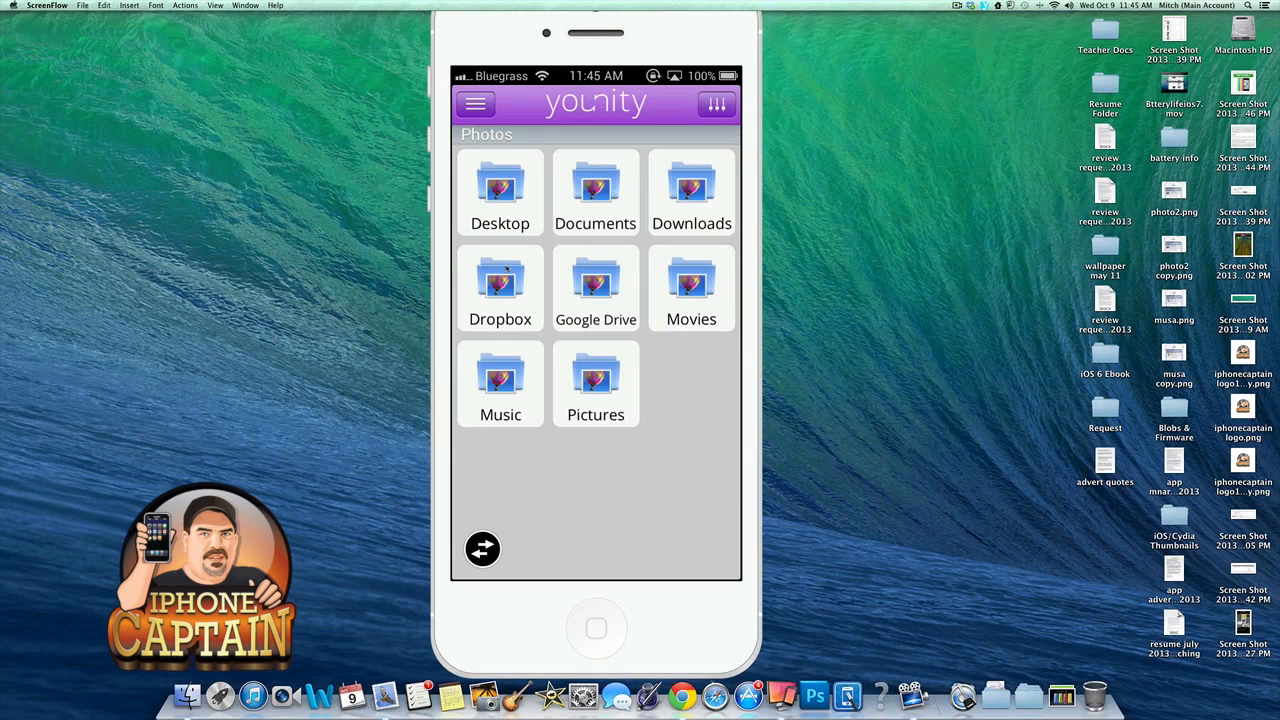
Browse the Desktop photo folder and open 'wallpaper may 11' with its iPhone wallpaper images.
{"action": "left_click", "coordinate": [500, 190]}
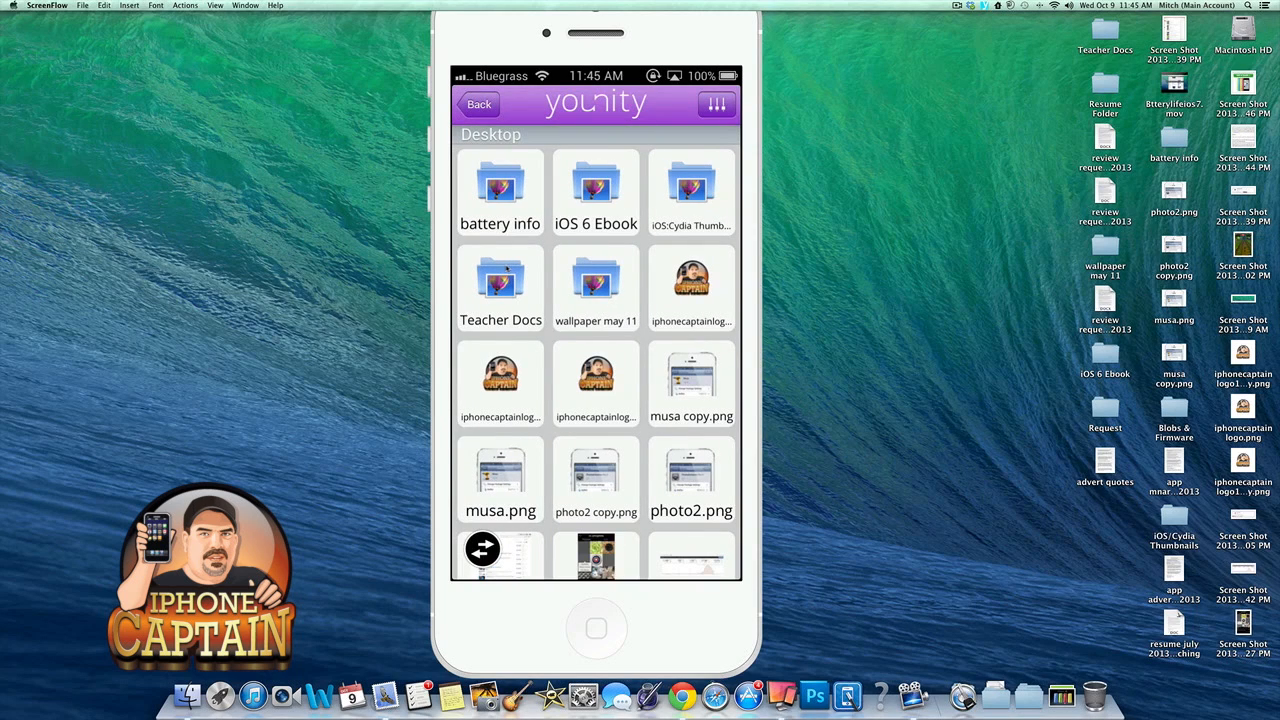
{"action": "scroll", "scroll_direction": "down", "scroll_amount": 3}
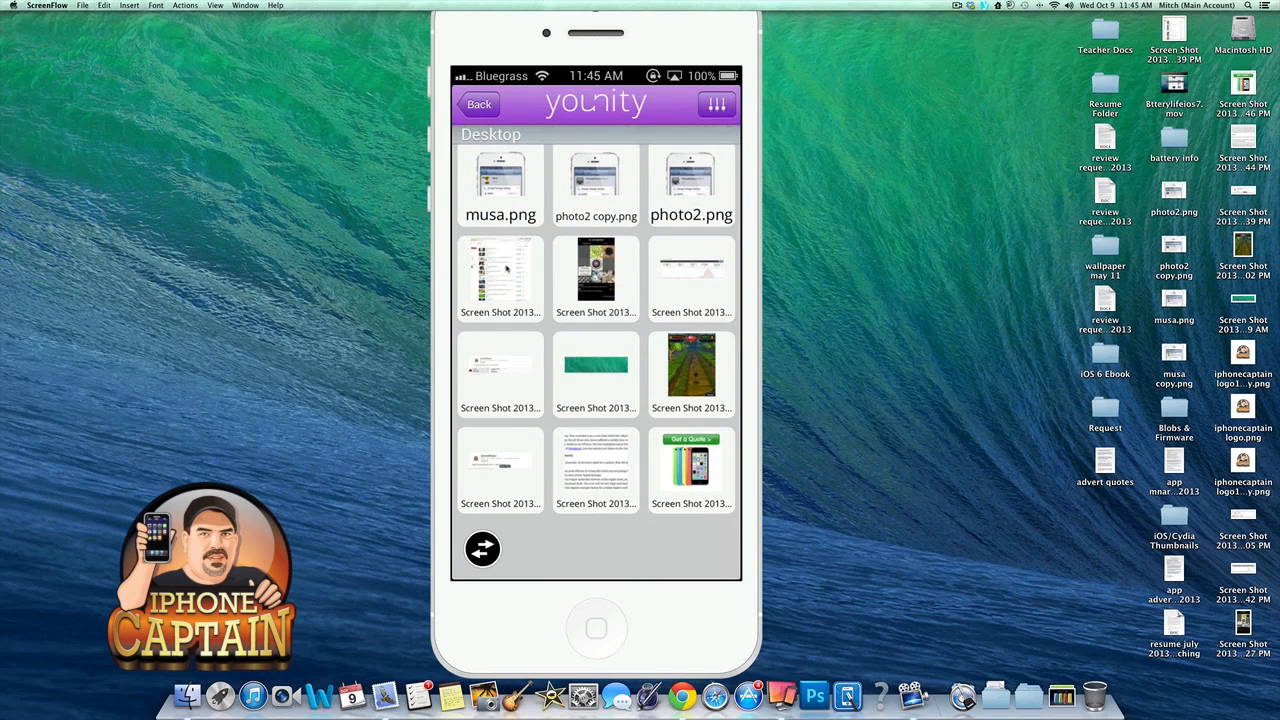
{"action": "scroll", "scroll_direction": "down", "scroll_amount": 3}
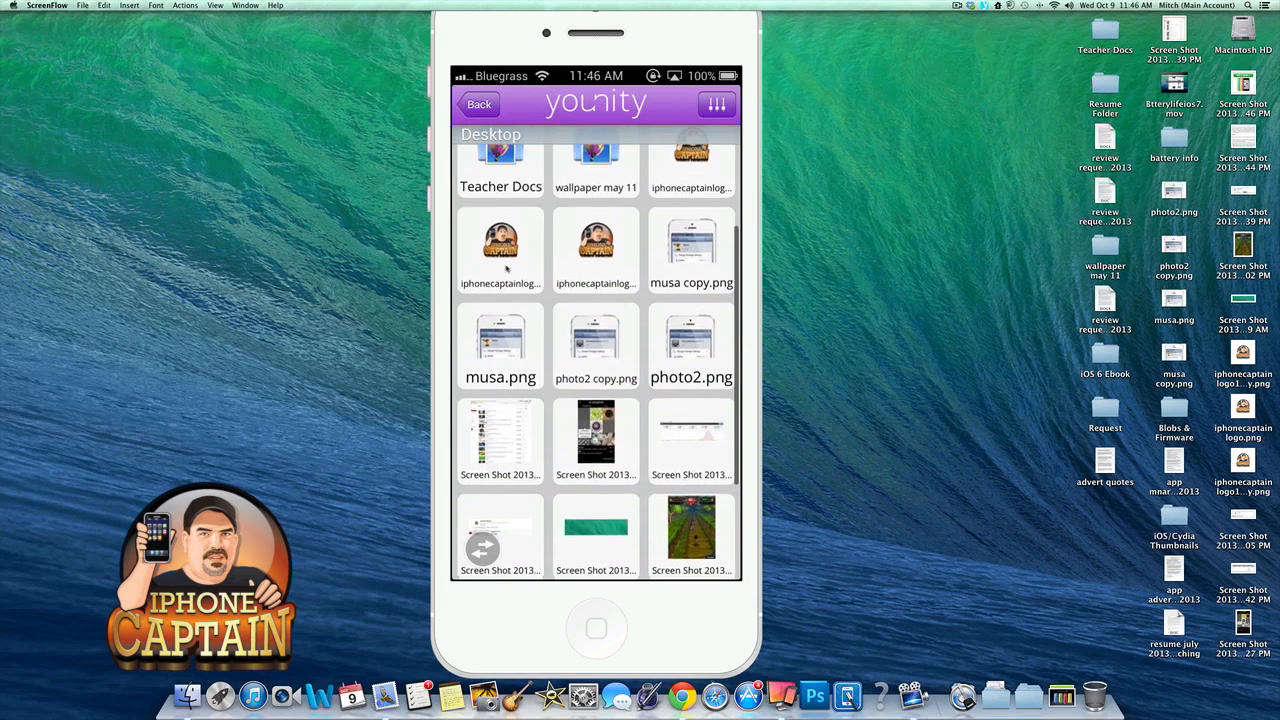
{"action": "scroll", "scroll_direction": "down", "scroll_amount": 3}
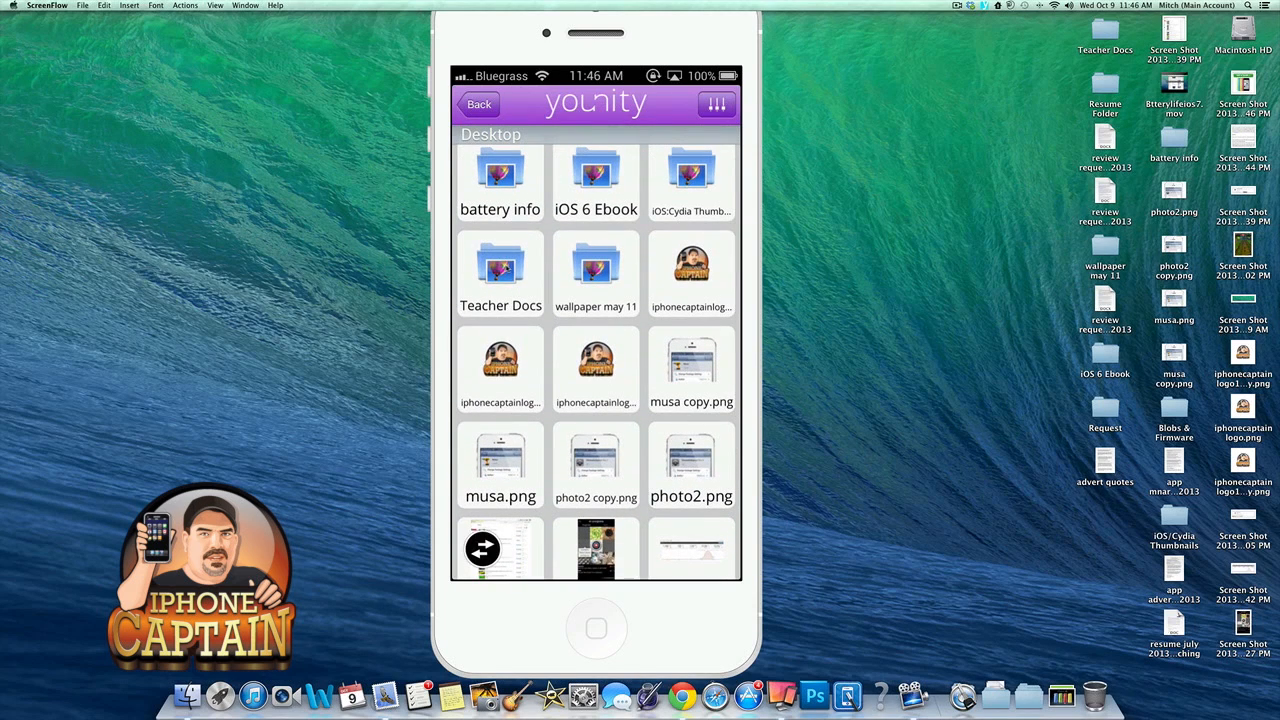
{"action": "left_click", "coordinate": [596, 264]}
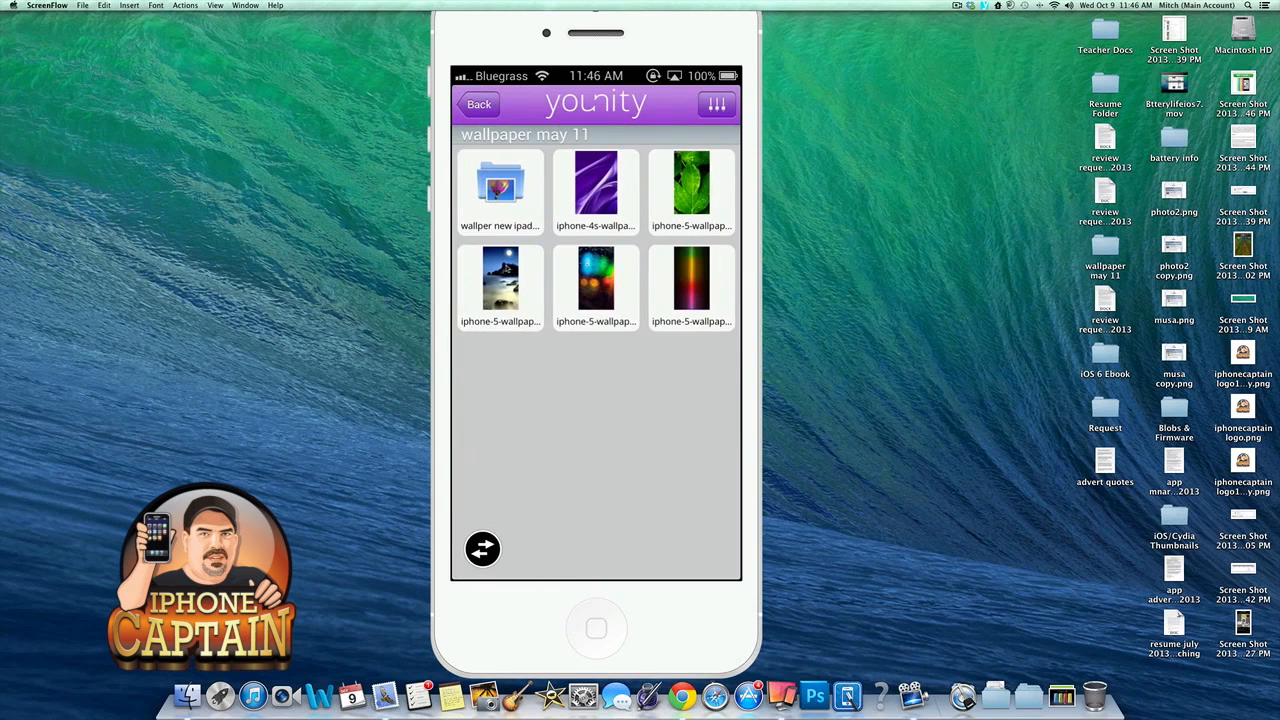
{"action": "mouse_move", "coordinate": [516, 218]}
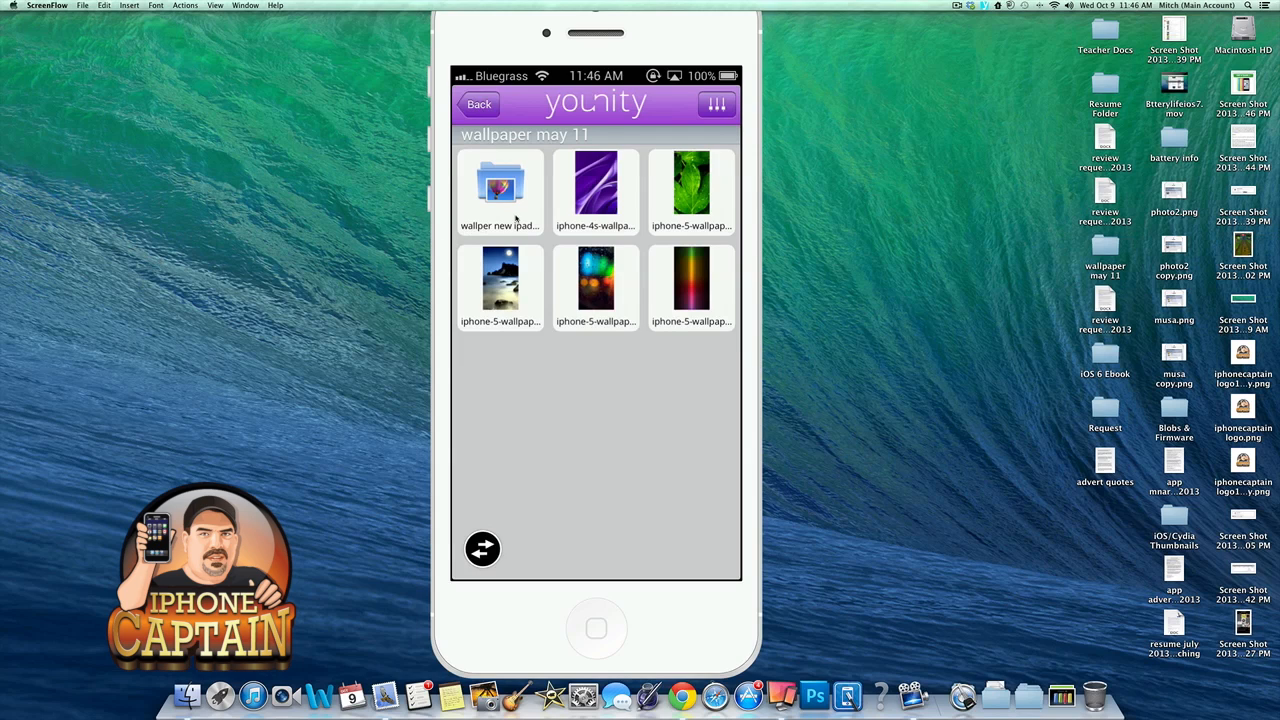
{"action": "mouse_move", "coordinate": [712, 274]}
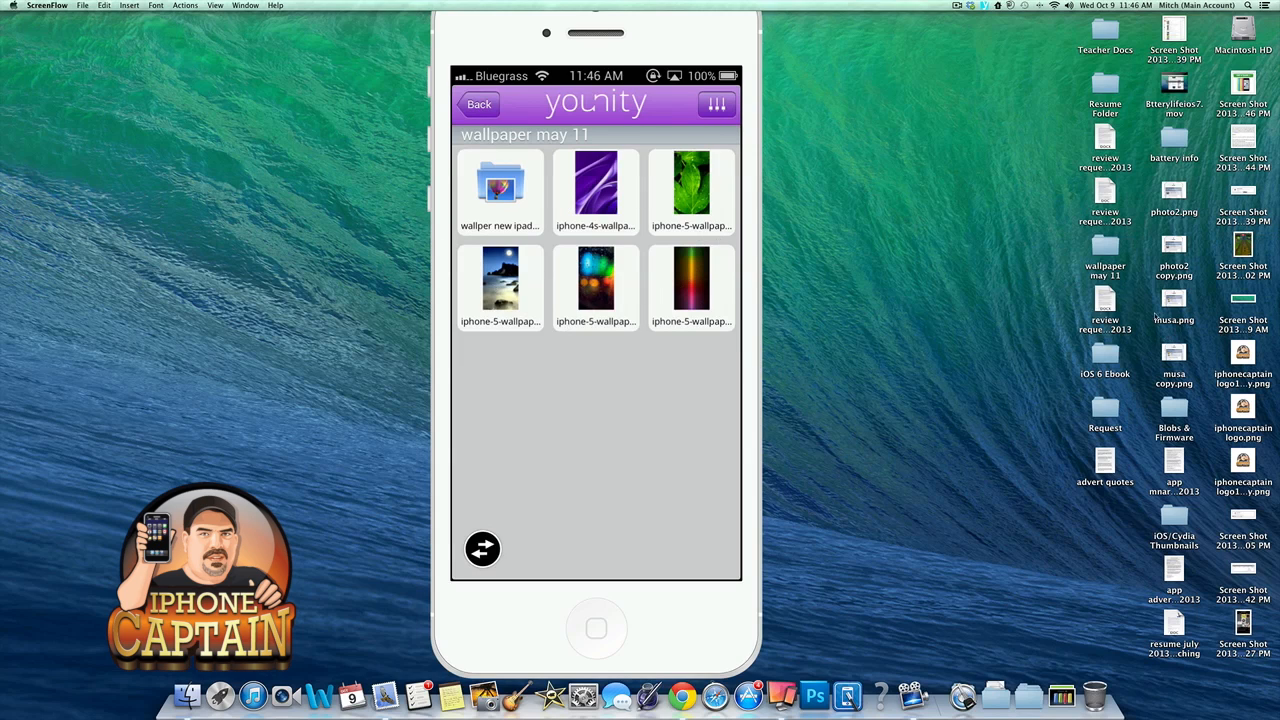
{"action": "left_click", "coordinate": [1104, 250]}
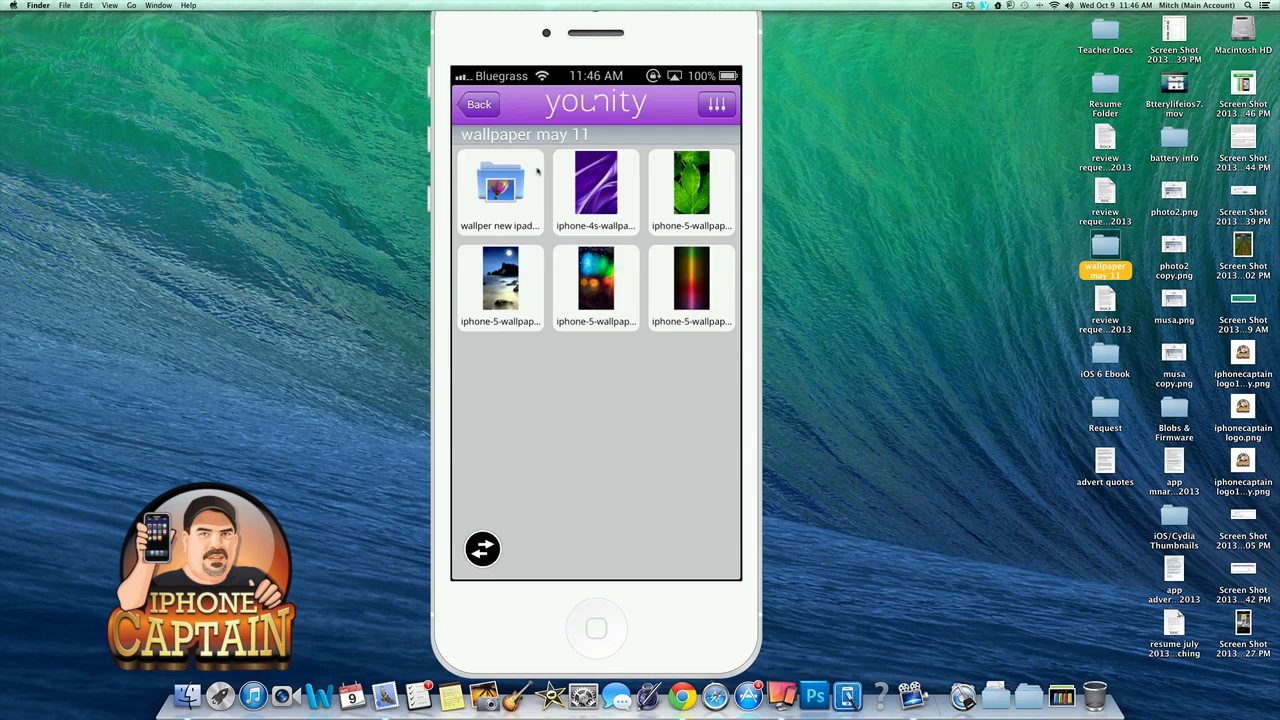
Return from the wallpaper folder to the streamed Videos list with its alphabetical index.
{"action": "left_click", "coordinate": [716, 104]}
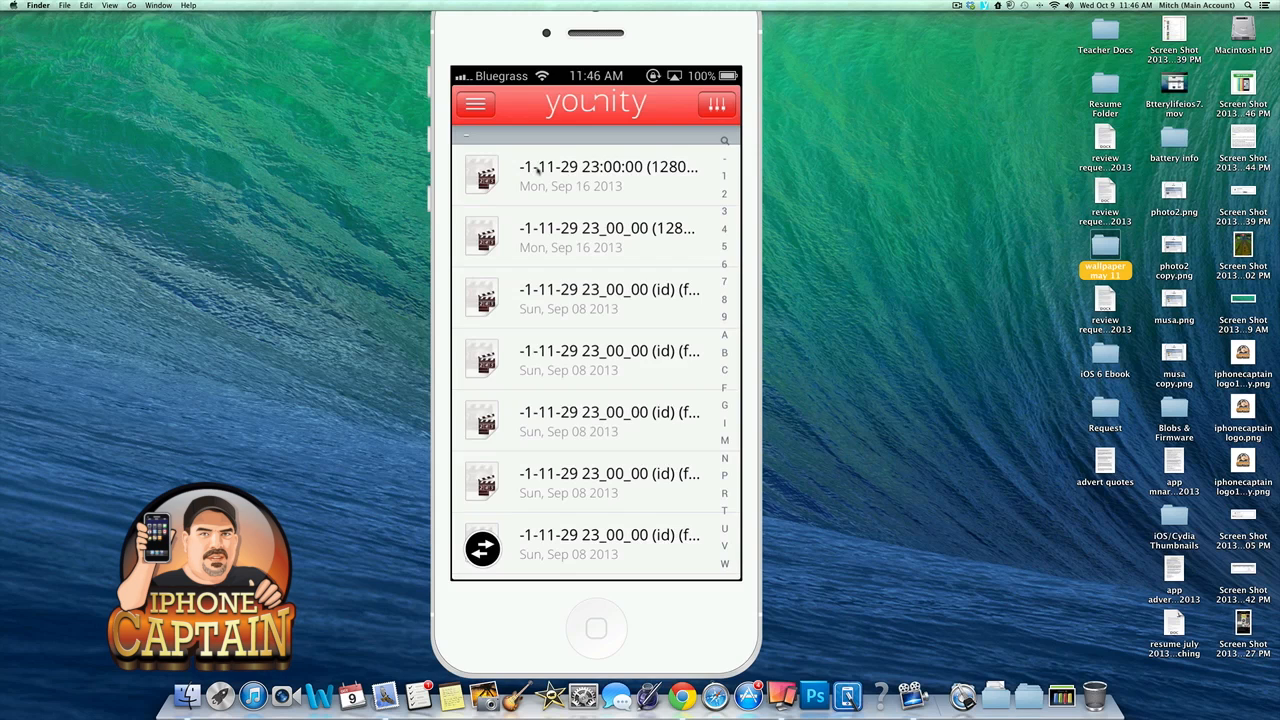
{"action": "left_click", "coordinate": [596, 176]}
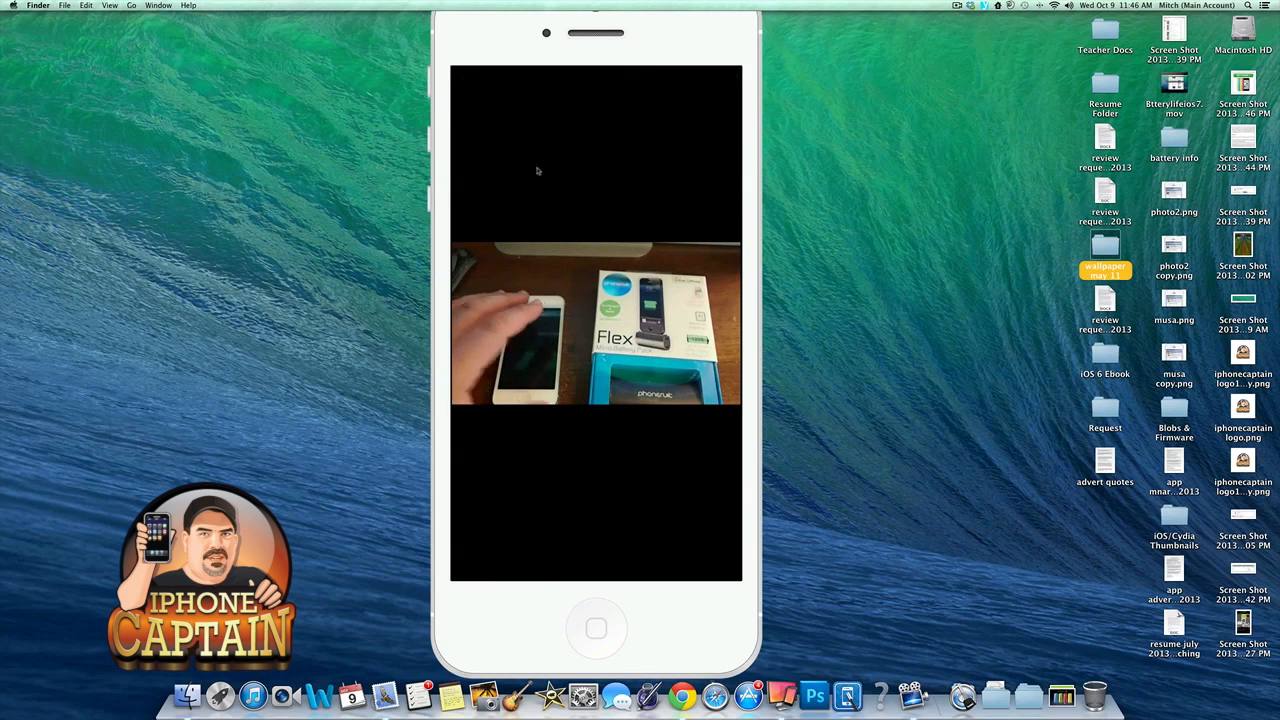
{"action": "left_click", "coordinate": [596, 320]}
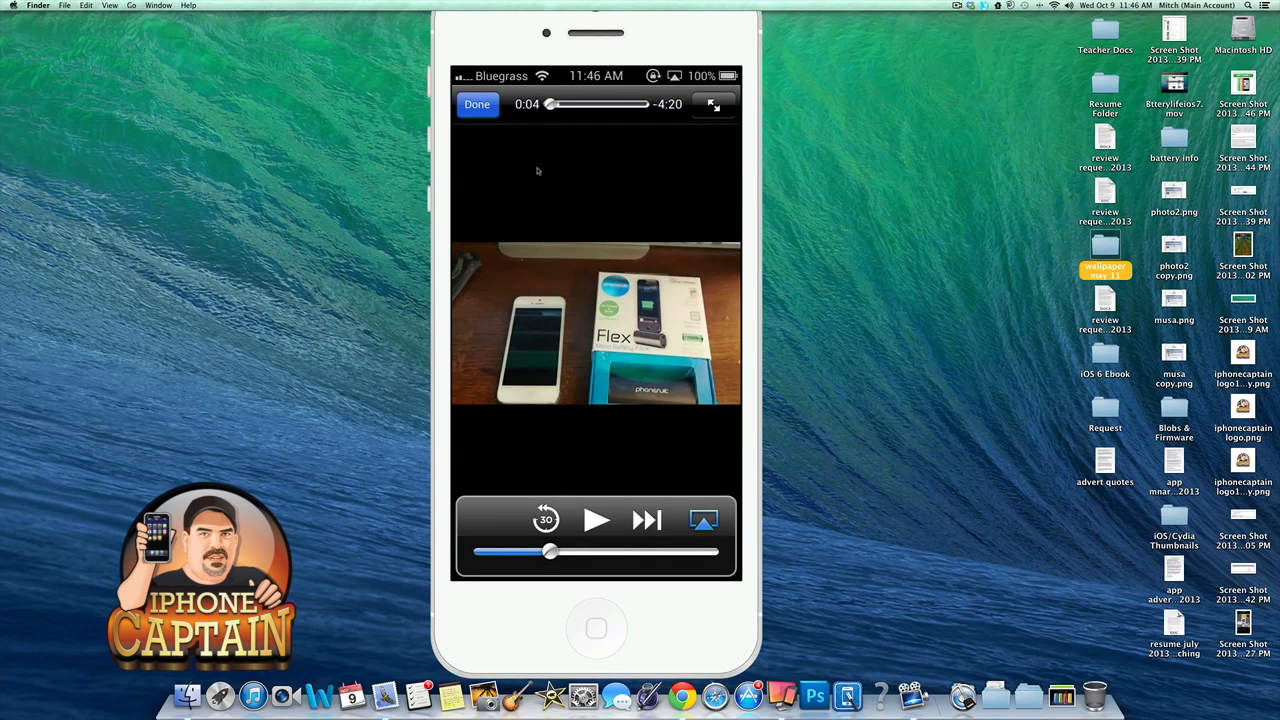
{"action": "left_click", "coordinate": [476, 104]}
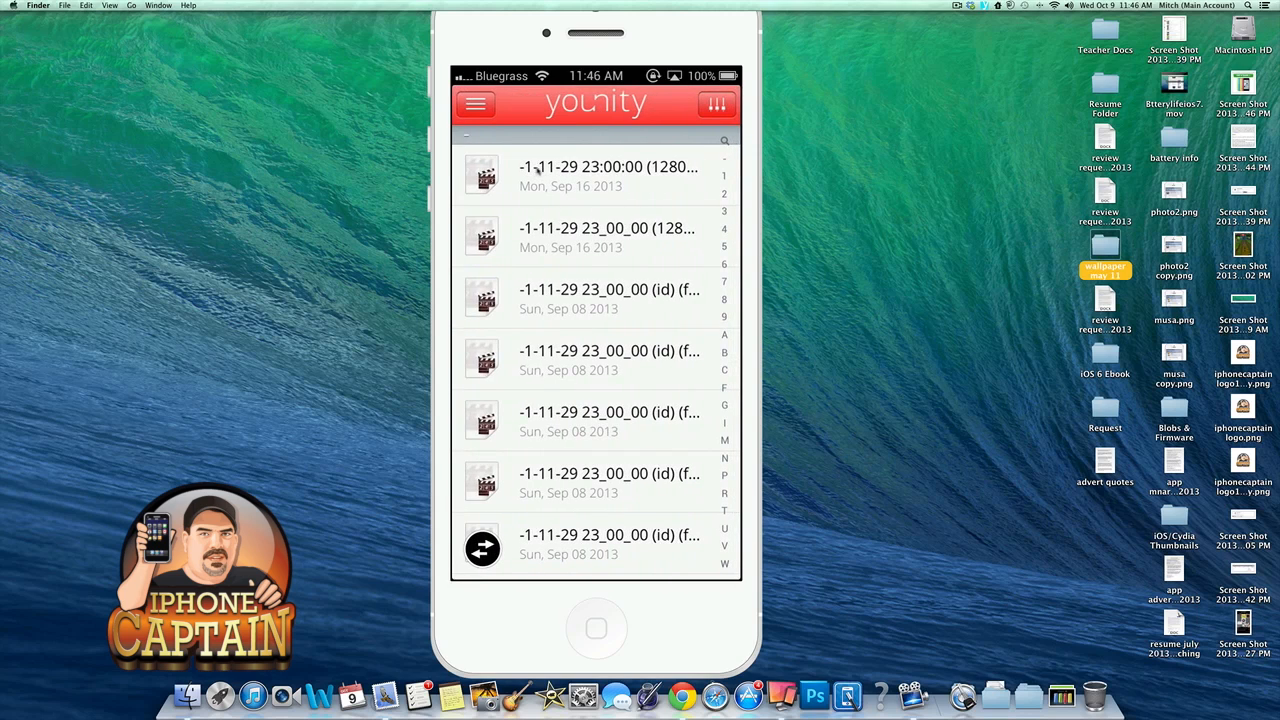
Play a second video from the list and show its playback controls, then reach the item-2-of-5 viewer.
{"action": "left_click", "coordinate": [608, 166]}
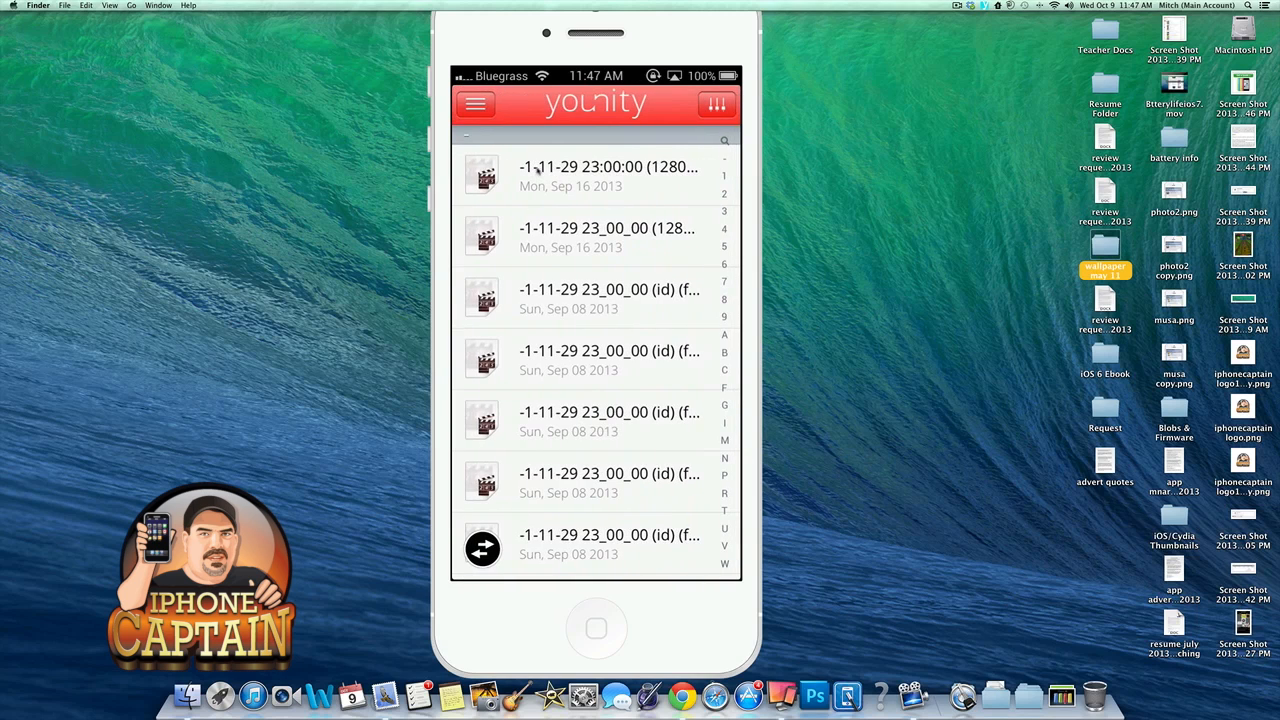
{"action": "left_click", "coordinate": [596, 176]}
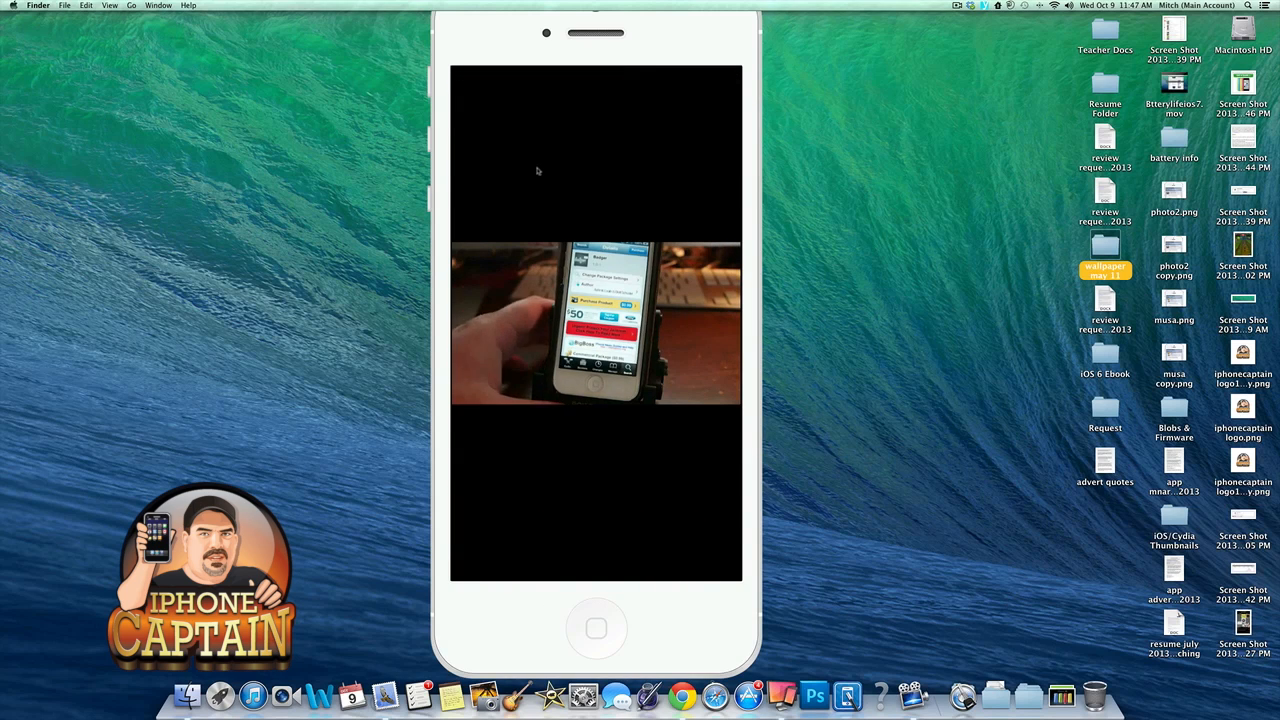
{"action": "left_click", "coordinate": [596, 320]}
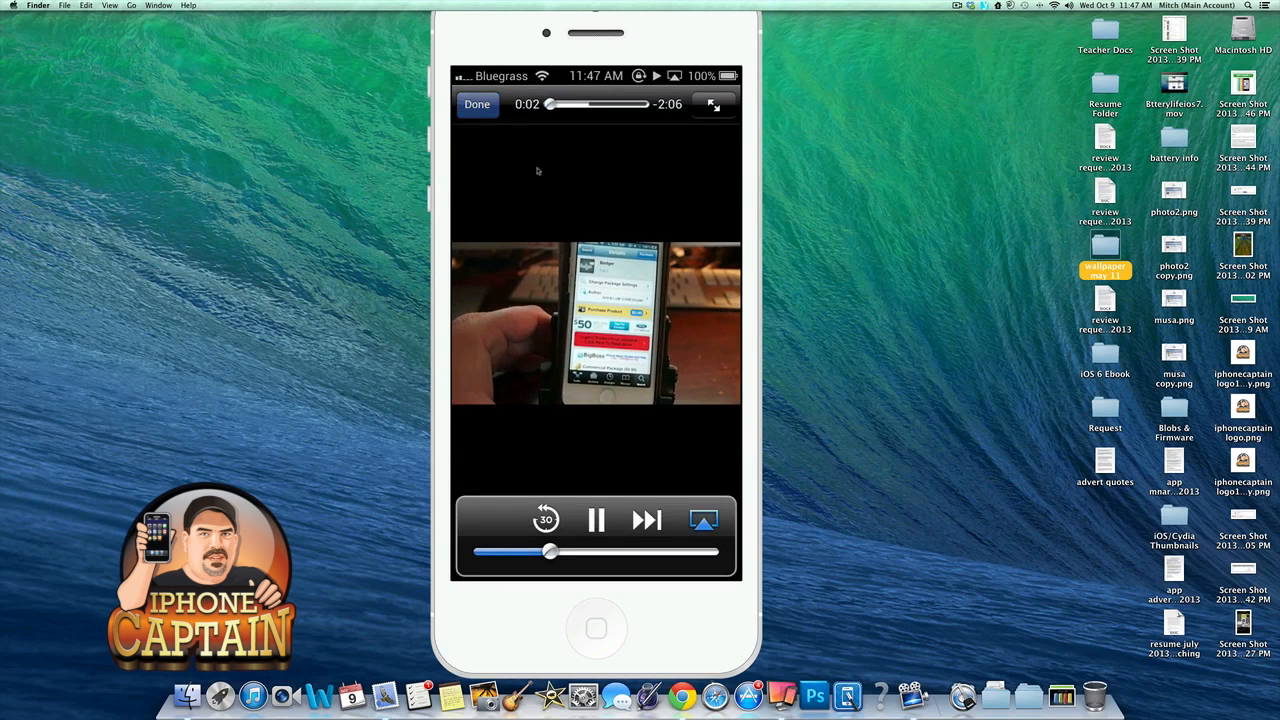
{"action": "left_click", "coordinate": [476, 104]}
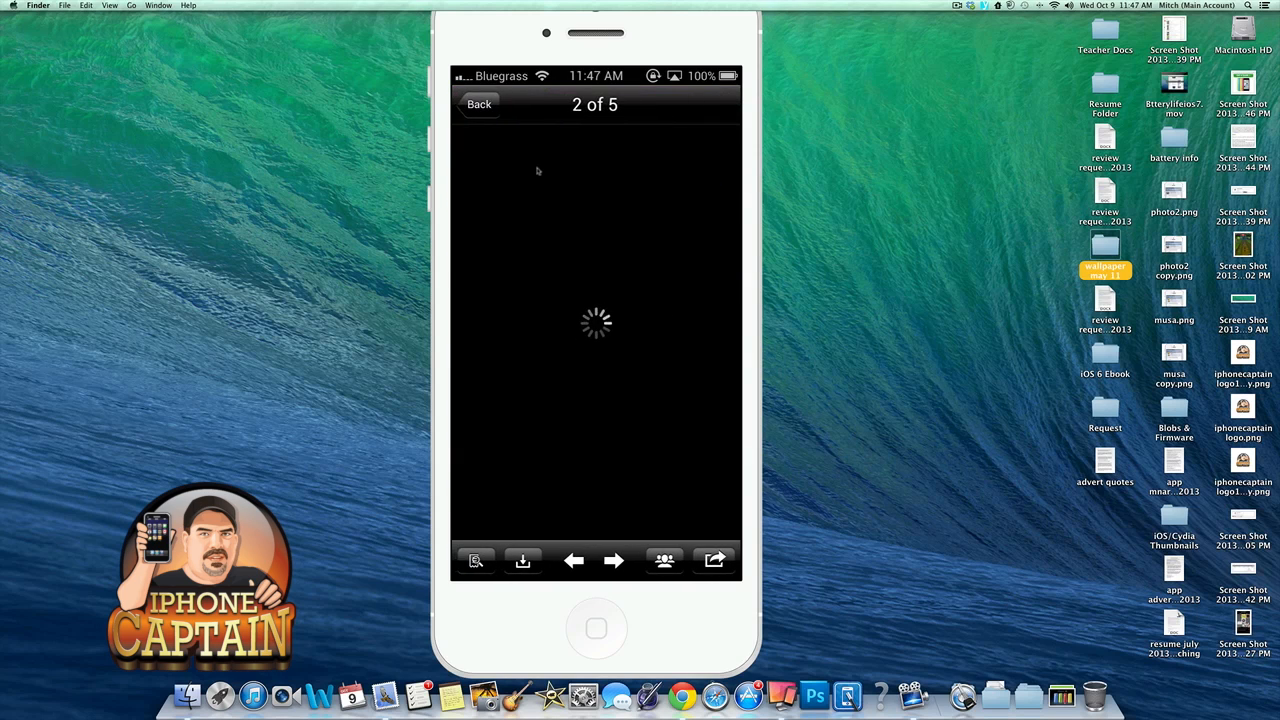
Advance the wallpaper viewer from photo 2 to photo 4 of 5, the colourful raindrop image.
{"action": "left_click", "coordinate": [614, 560]}
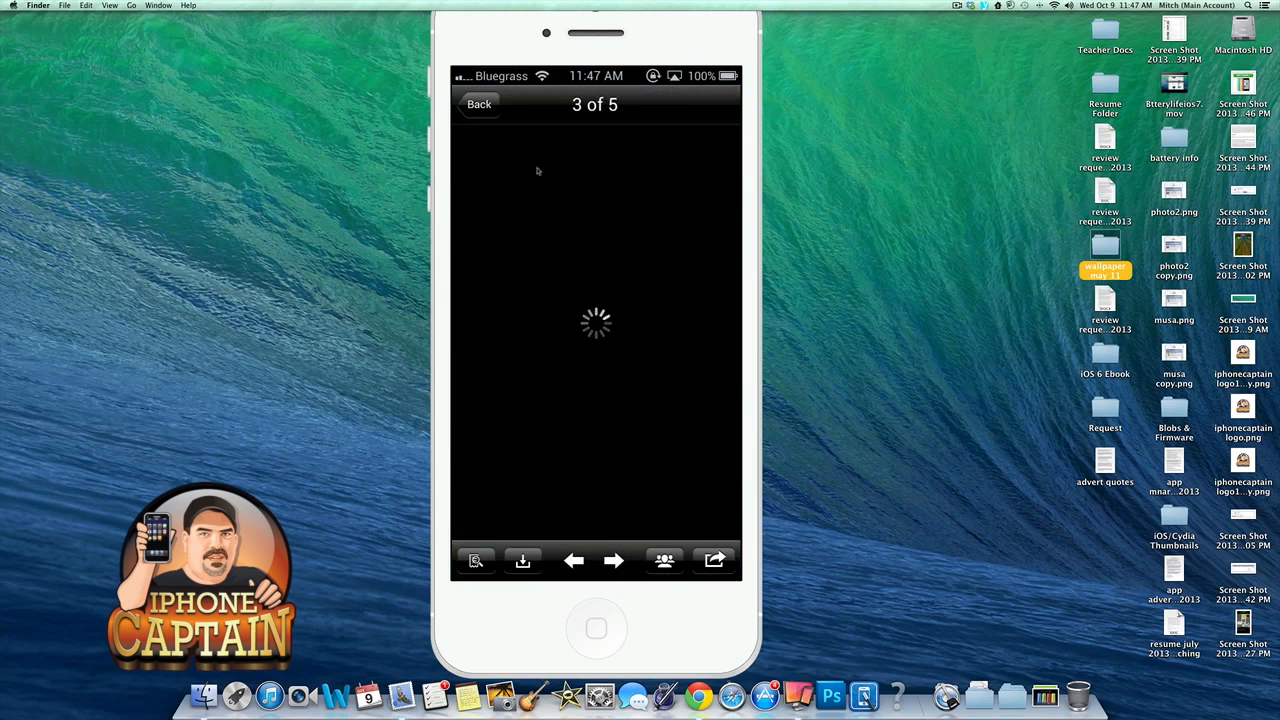
{"action": "left_click", "coordinate": [612, 560]}
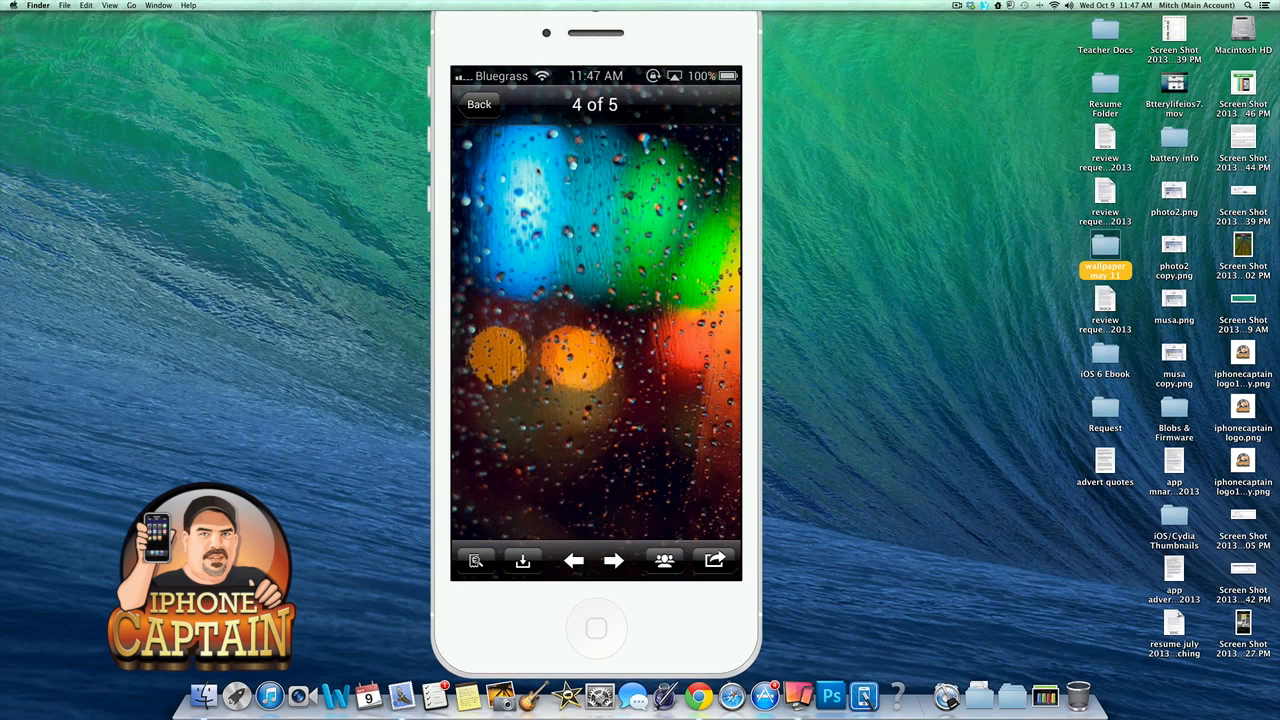